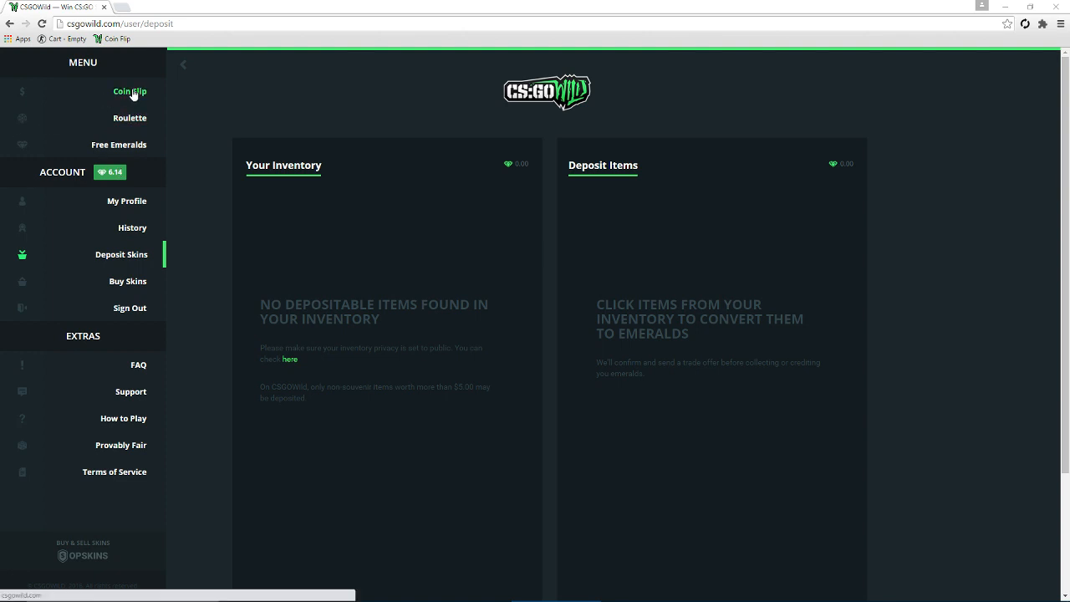
Go from the skin deposit page to the Wild Roulette game.
{"action": "left_click", "coordinate": [131, 117]}
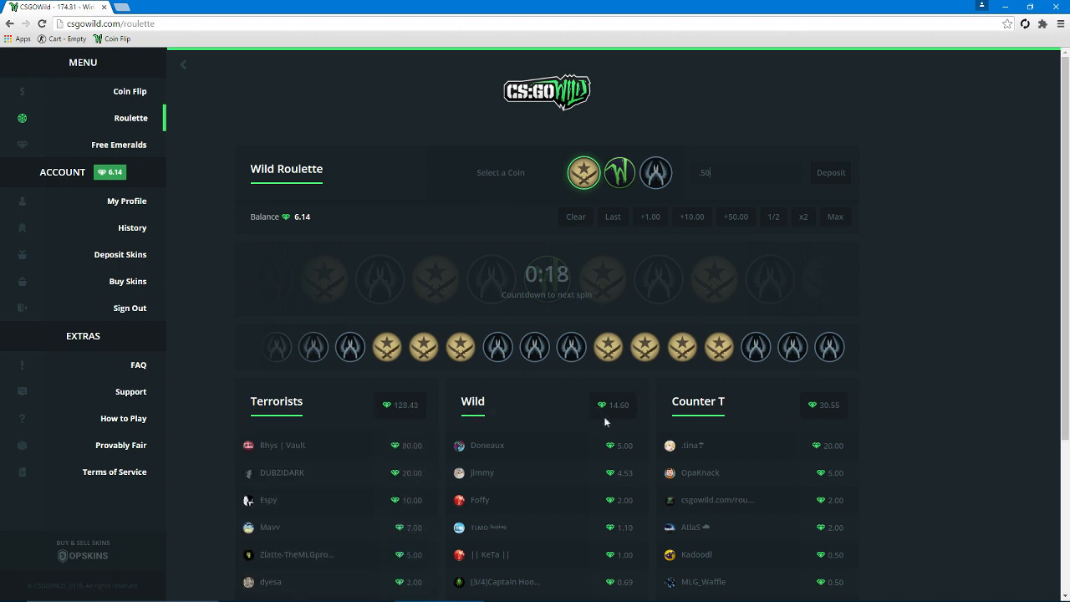
Place a 0.41 roulette bet and let the spin resolve, leaving 5.69 emeralds.
{"action": "scroll", "scroll_direction": "down", "scroll_amount": 3}
{"action": "type", "text": "0.4"}
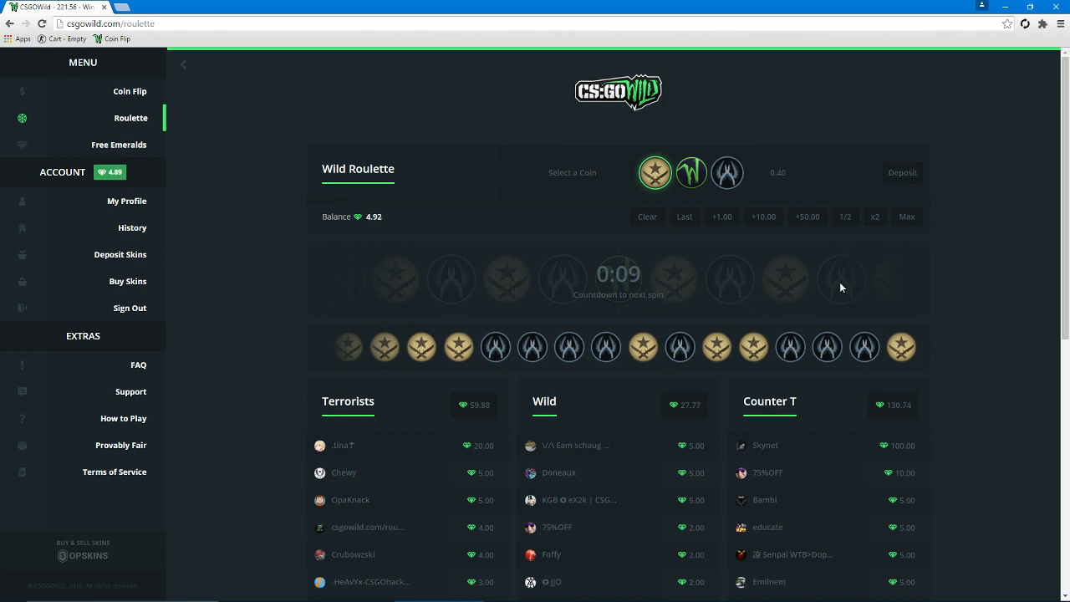
{"action": "right_click", "coordinate": [131, 117]}
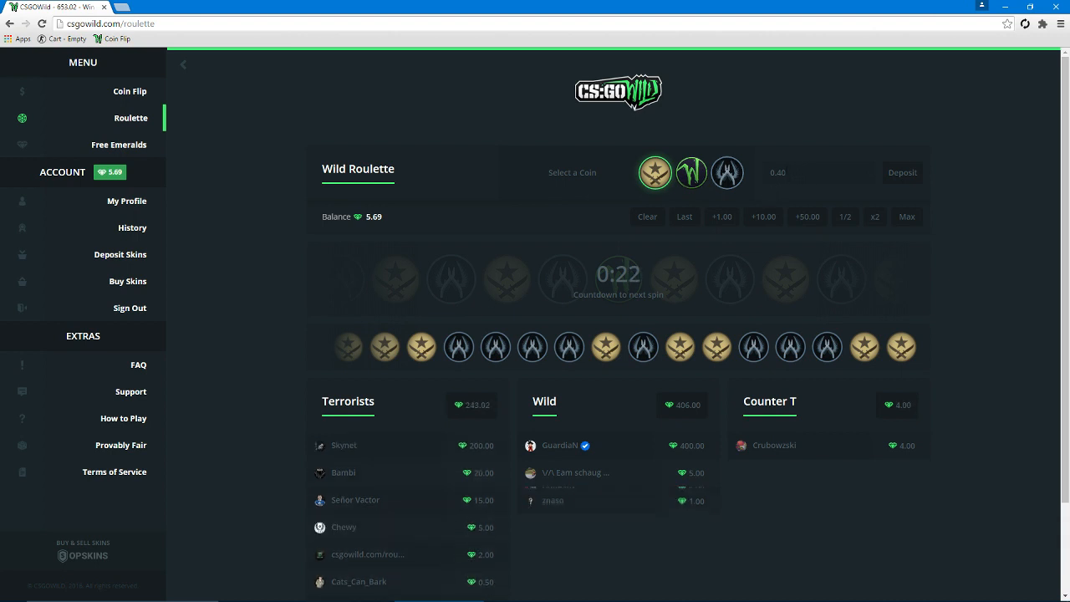
{"action": "mouse_move", "coordinate": [746, 176]}
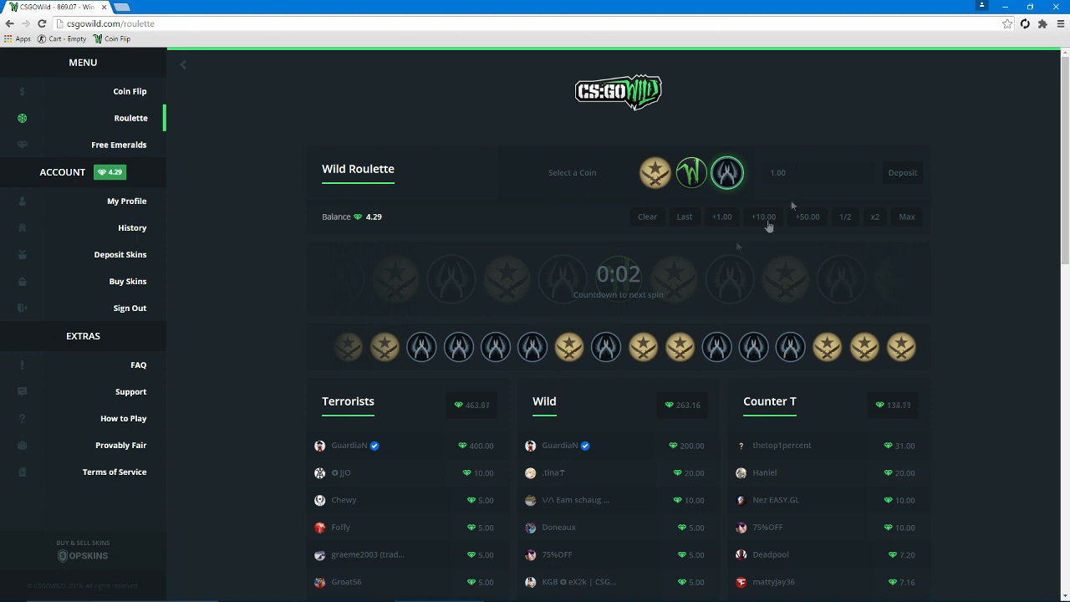
{"action": "mouse_move", "coordinate": [723, 258]}
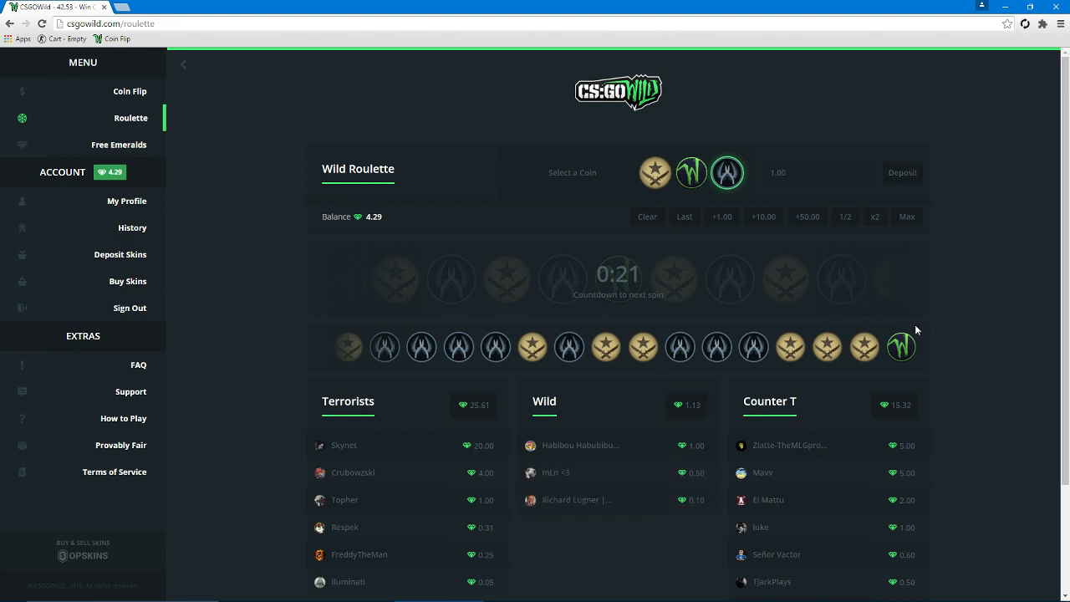
{"action": "mouse_move", "coordinate": [456, 210]}
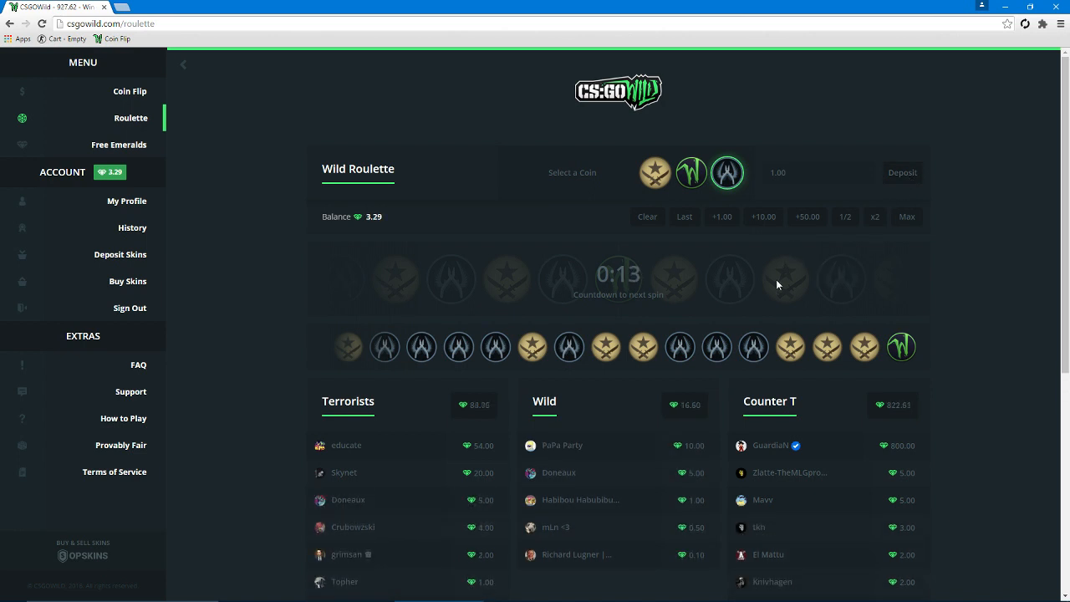
{"action": "mouse_move", "coordinate": [758, 294]}
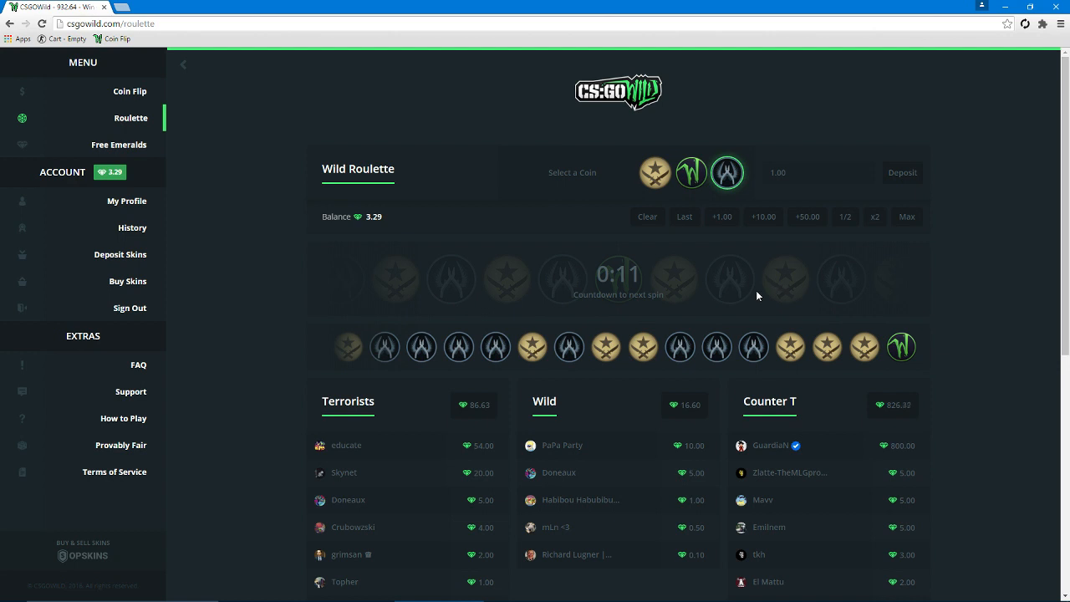
{"action": "mouse_move", "coordinate": [615, 370]}
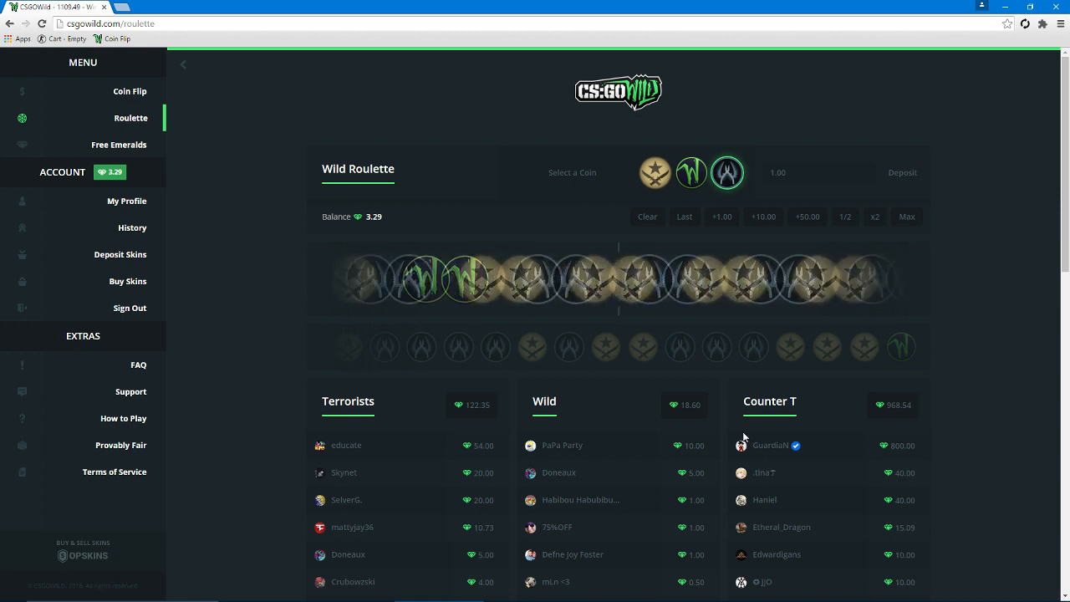
View the finished coin flip result, then go back to the roulette page.
{"action": "left_click", "coordinate": [131, 90]}
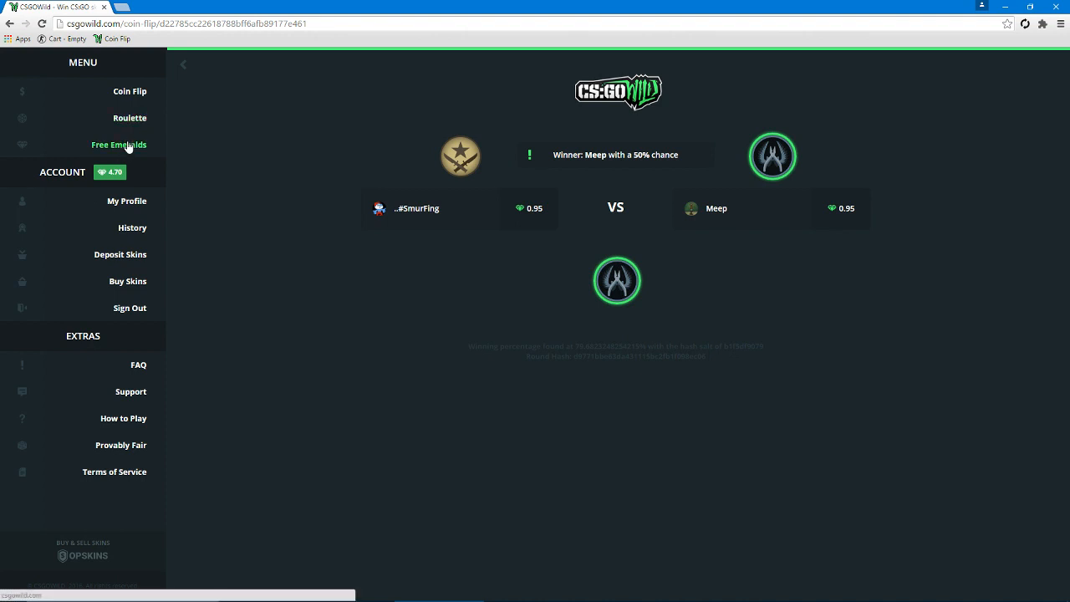
{"action": "left_click", "coordinate": [131, 117]}
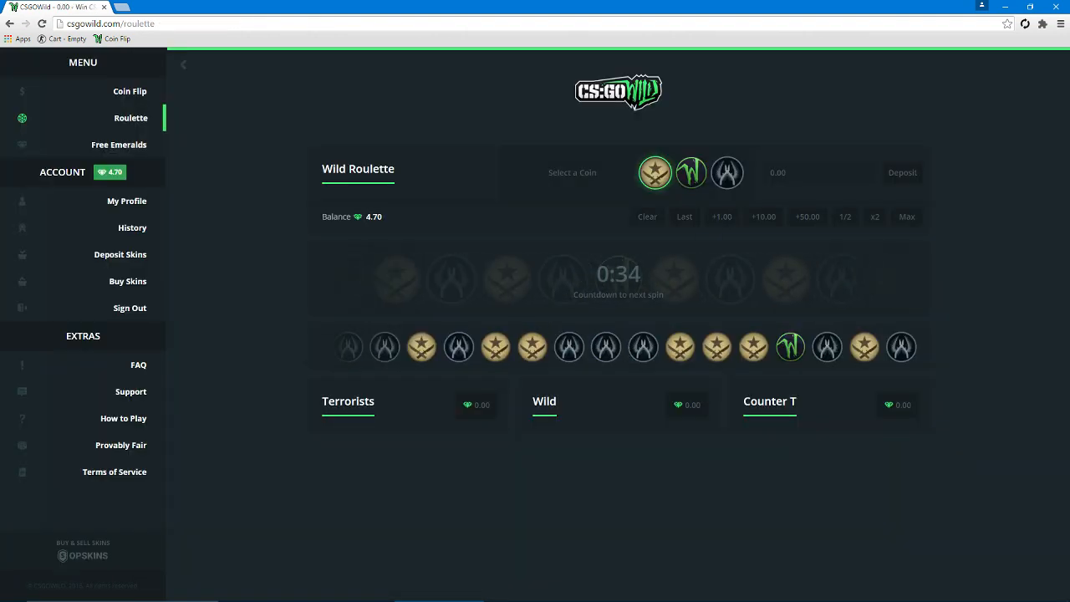
Bet on further roulette rounds until the balance reaches 5.40.
{"action": "left_click", "coordinate": [777, 172]}
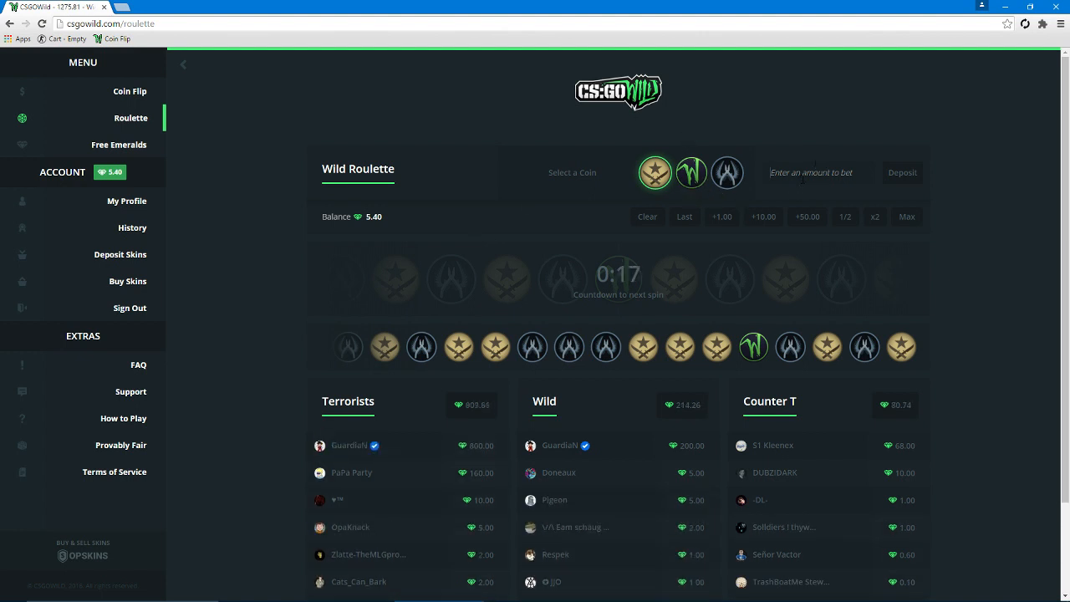
{"action": "type", "text": ".25"}
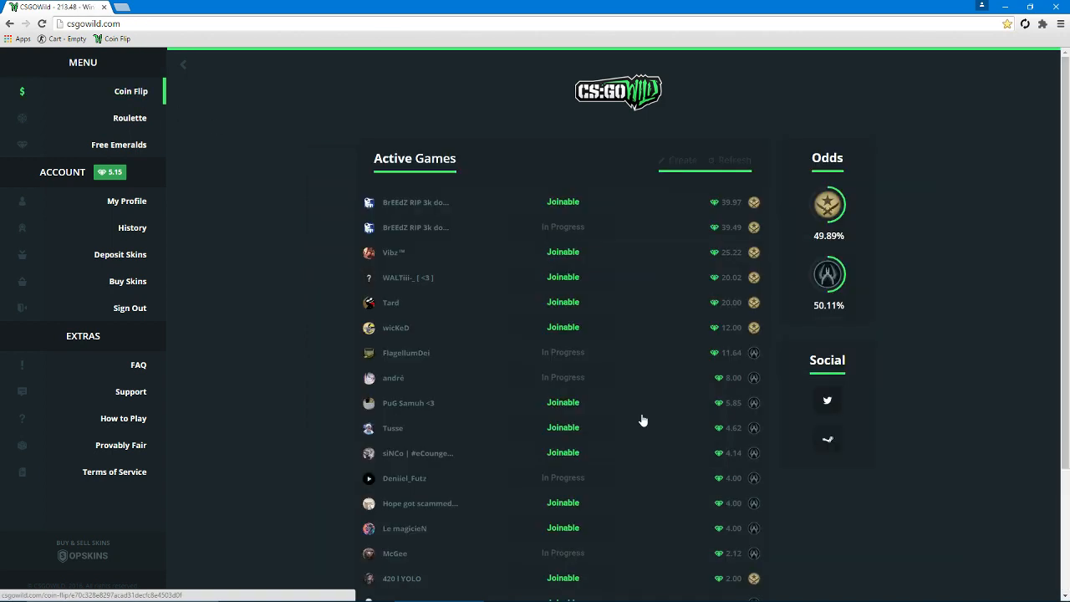
Join a joinable 0.95 coin flip game near the bottom of the active games list.
{"action": "scroll", "scroll_direction": "down", "scroll_amount": 3}
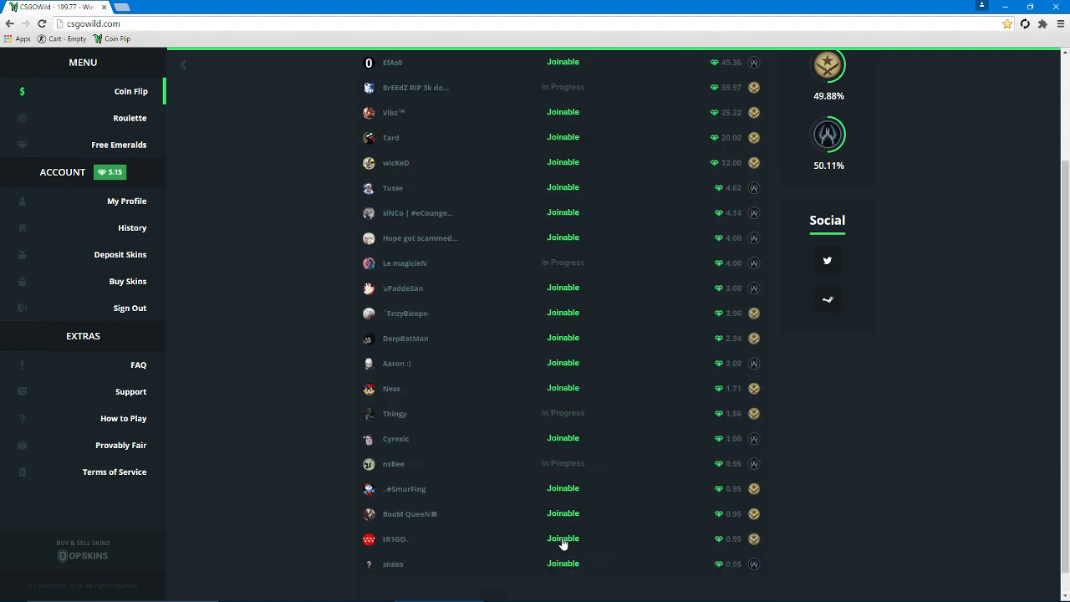
{"action": "left_click", "coordinate": [562, 538]}
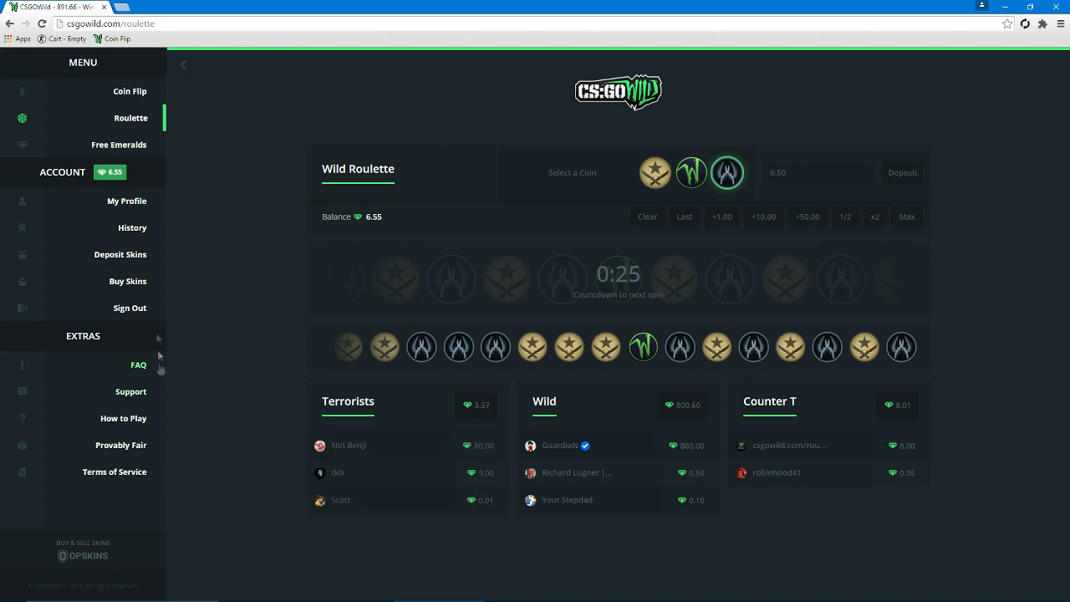
Browse the skin store listing knives and other skins, balance still 6.55.
{"action": "left_click", "coordinate": [128, 281]}
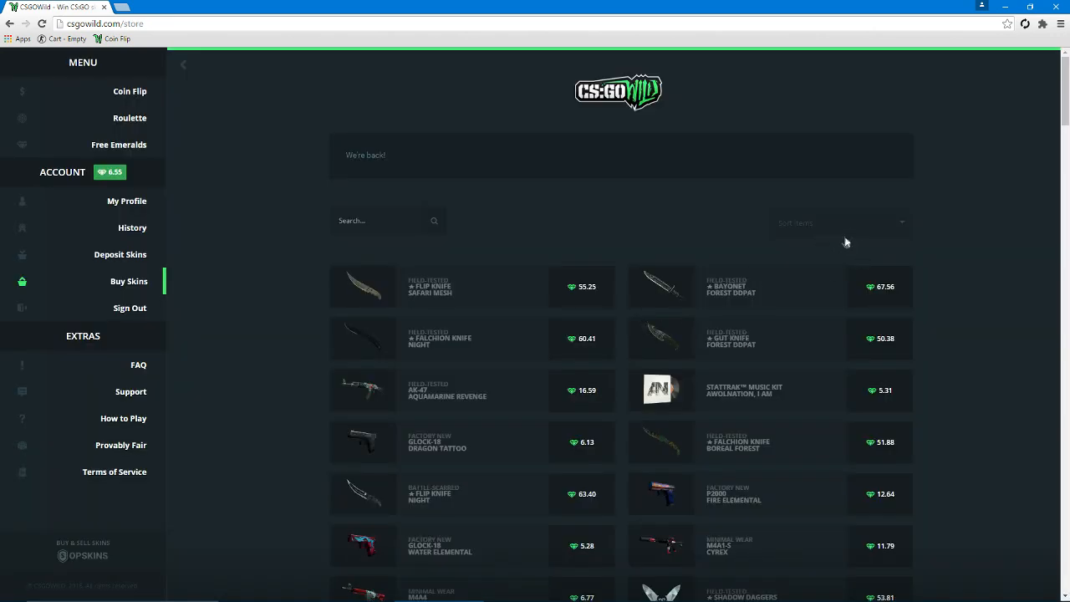
{"action": "mouse_move", "coordinate": [866, 230]}
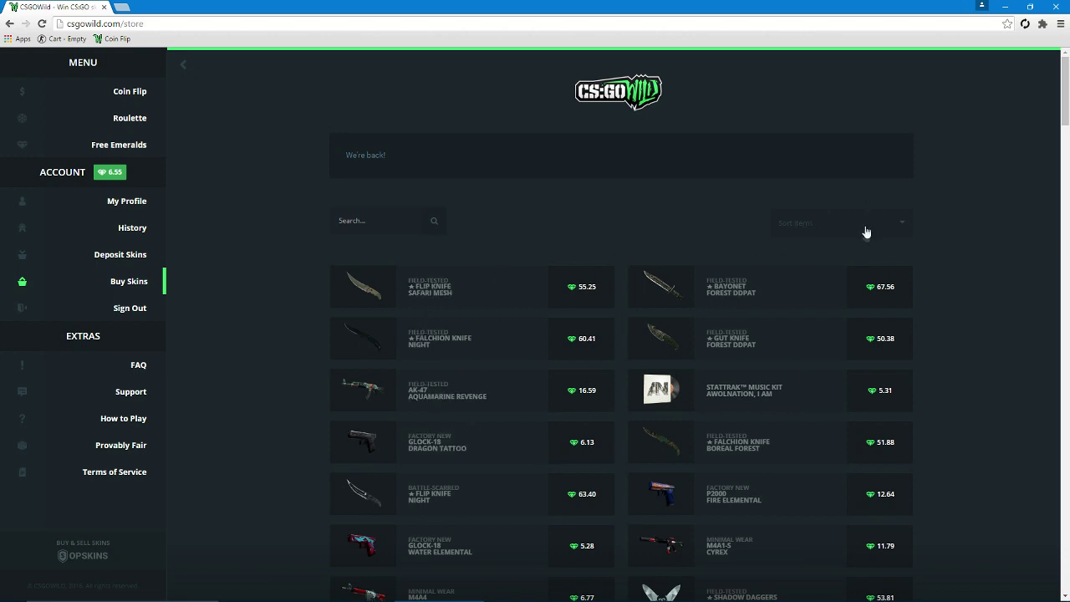
{"action": "left_click", "coordinate": [839, 224]}
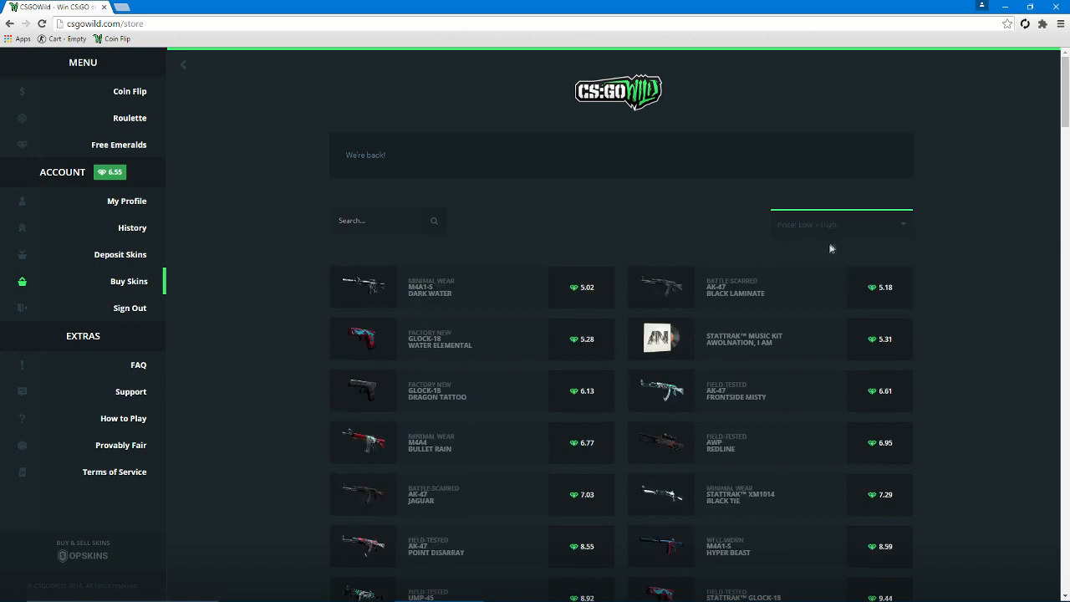
{"action": "mouse_move", "coordinate": [543, 285]}
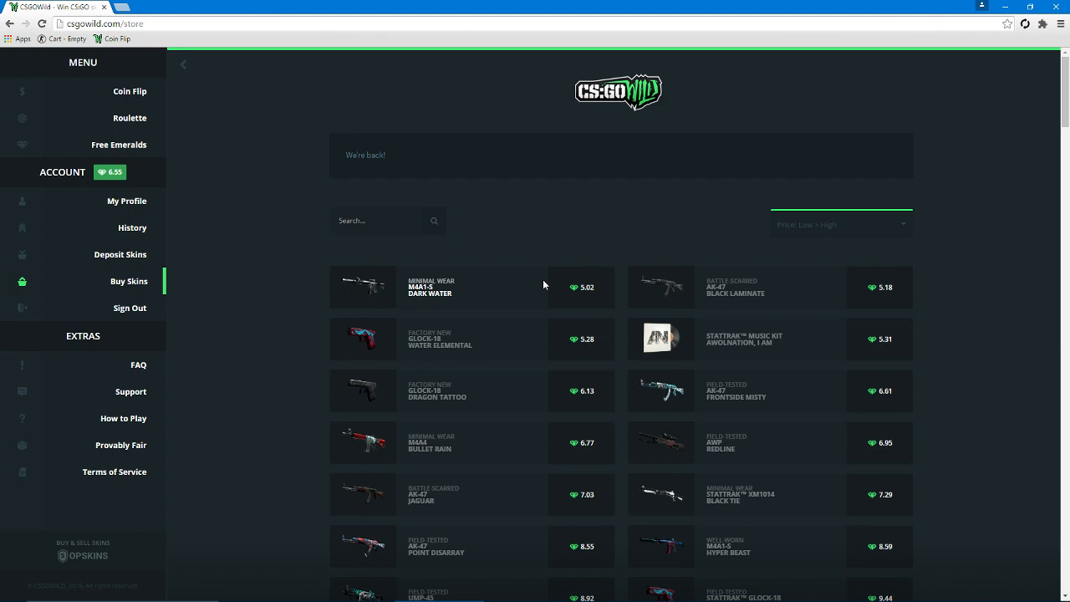
{"action": "mouse_move", "coordinate": [602, 471]}
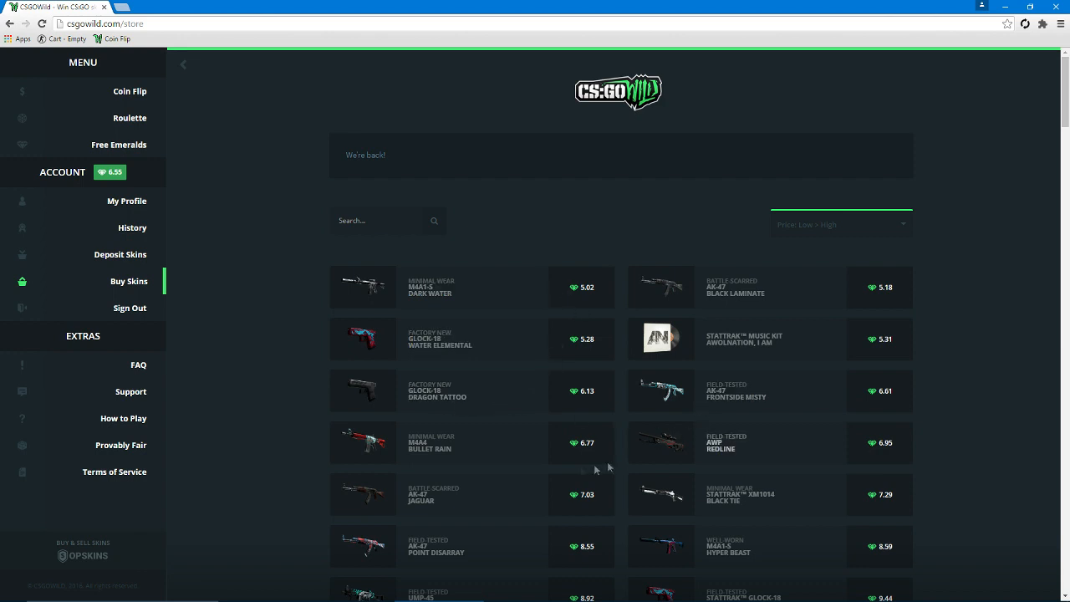
{"action": "mouse_move", "coordinate": [413, 448]}
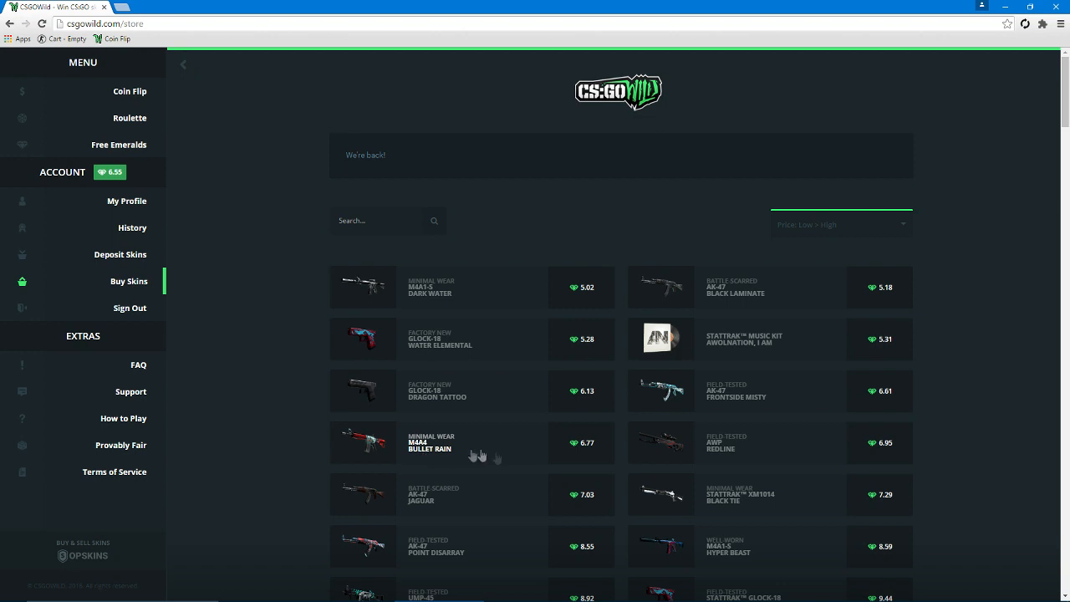
{"action": "mouse_move", "coordinate": [628, 545]}
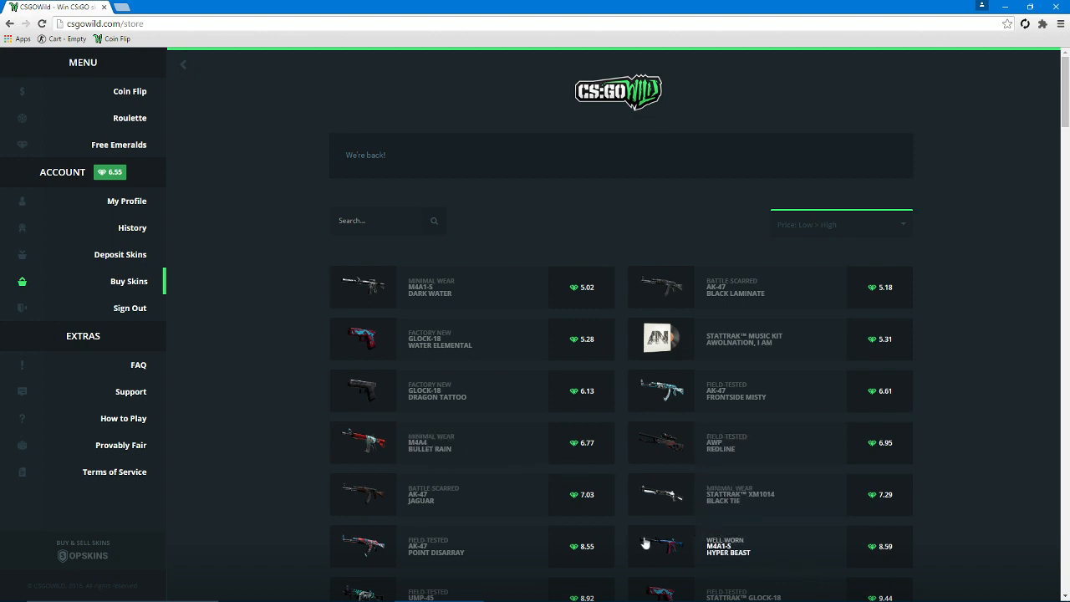
{"action": "mouse_move", "coordinate": [710, 389]}
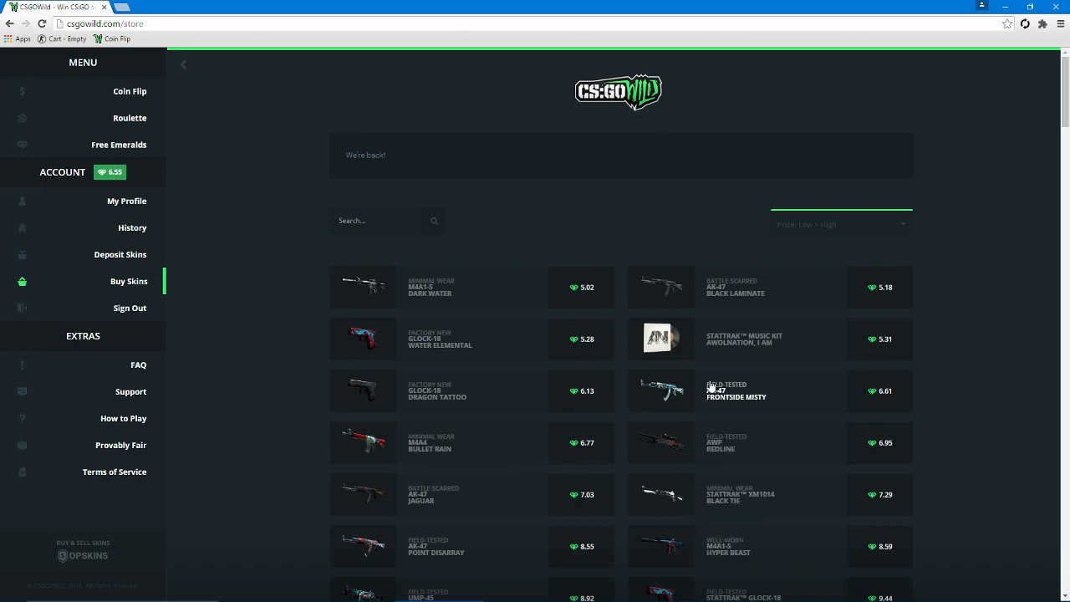
{"action": "scroll", "scroll_direction": "down", "scroll_amount": 3}
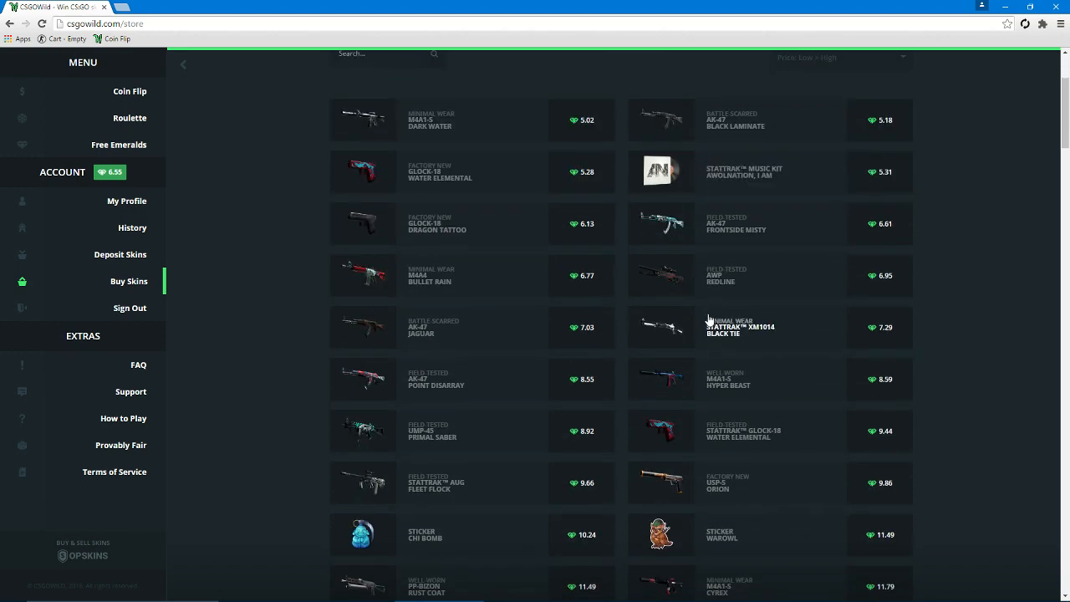
{"action": "mouse_move", "coordinate": [465, 535]}
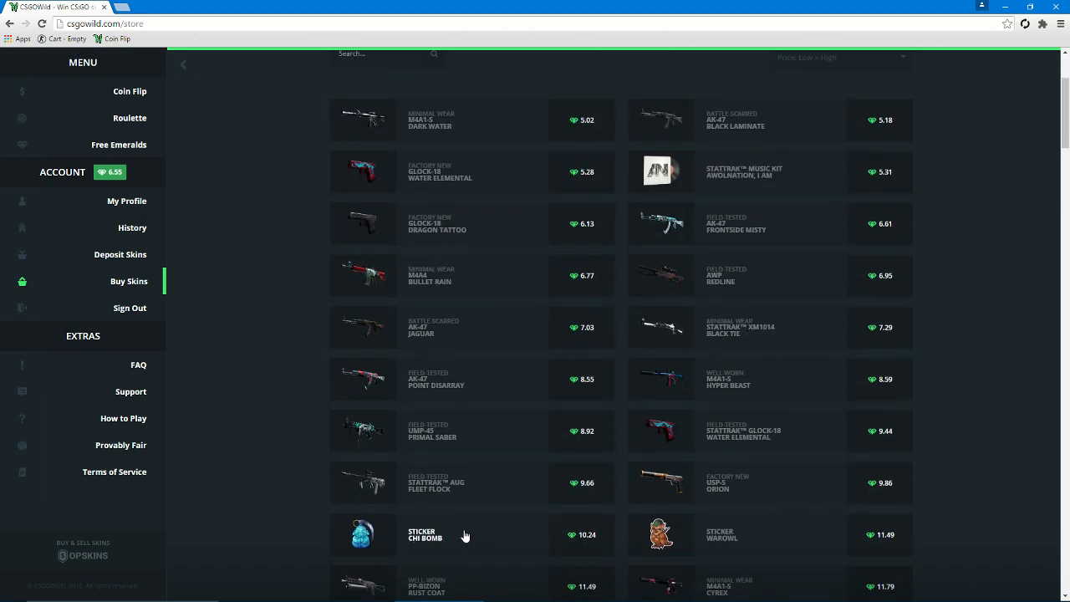
{"action": "mouse_move", "coordinate": [438, 542]}
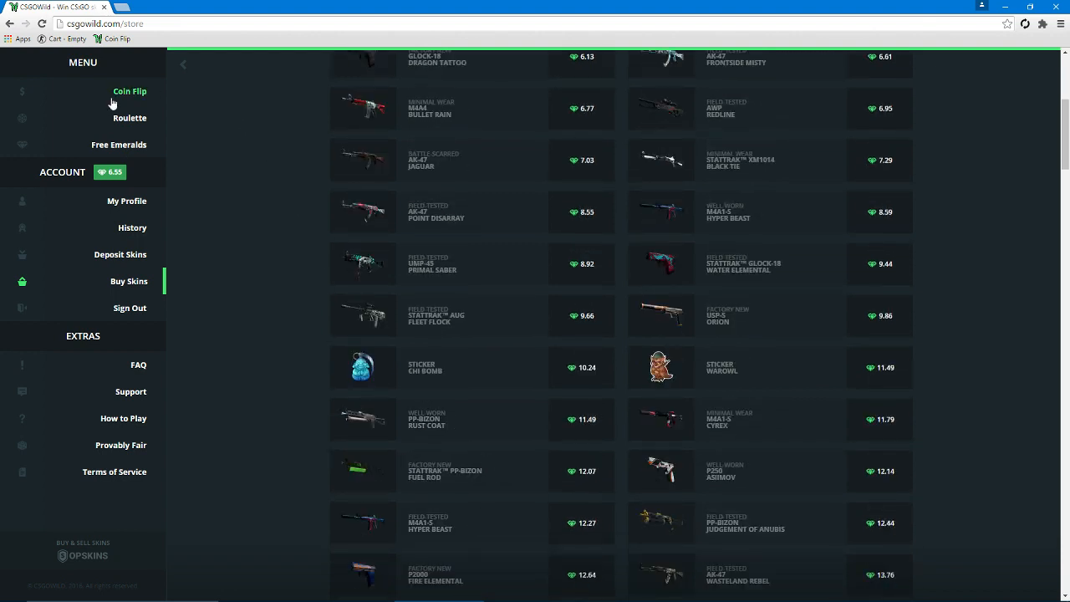
Join an open 0.95 emerald coin flip, win it, and dismiss the congratulations notice.
{"action": "left_click", "coordinate": [130, 90]}
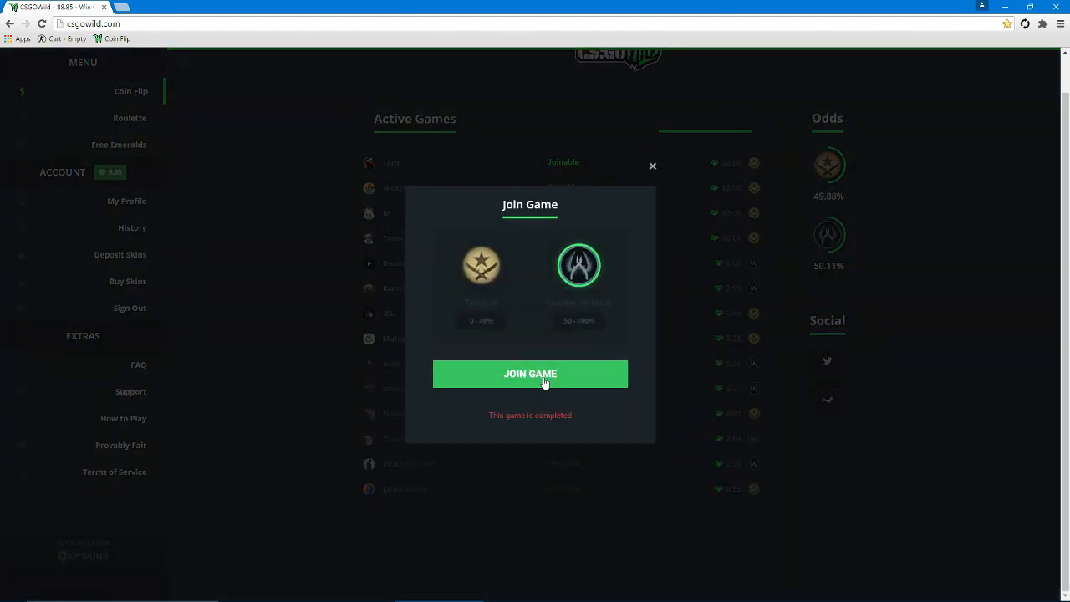
{"action": "left_click", "coordinate": [652, 165]}
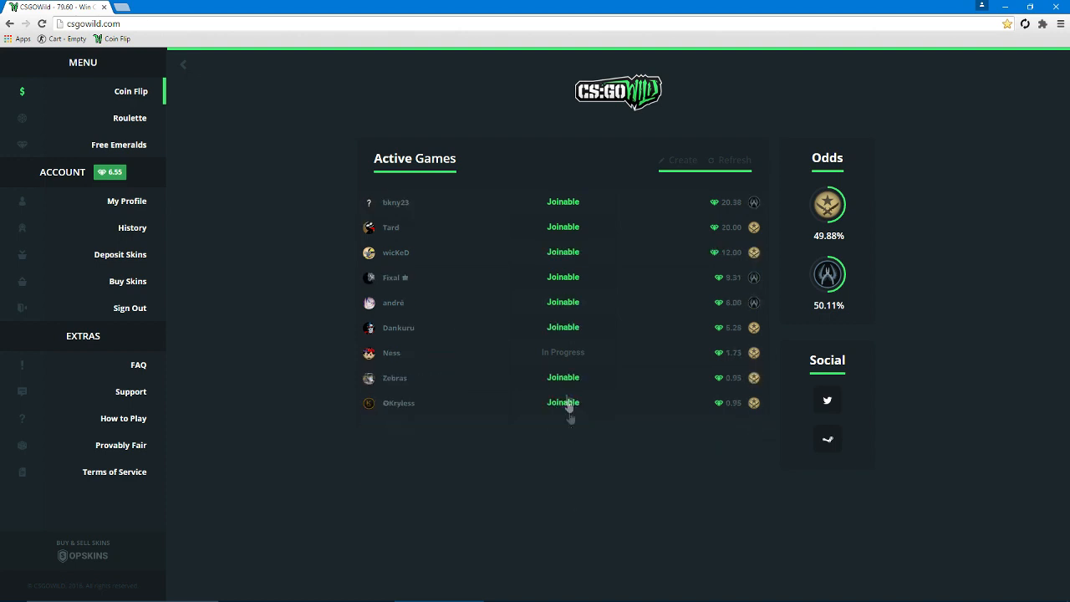
{"action": "left_click", "coordinate": [562, 403]}
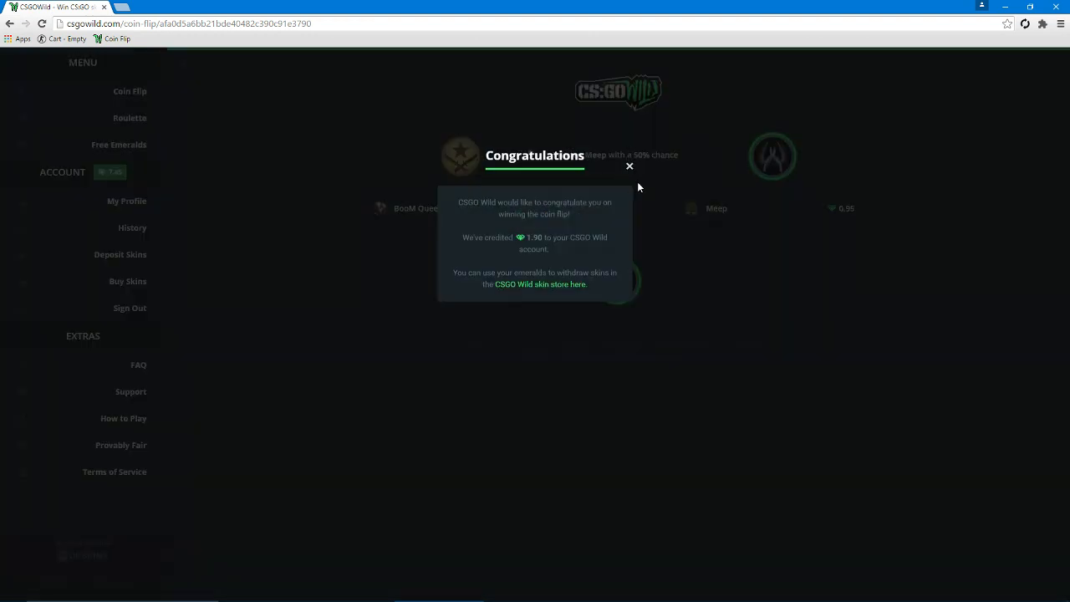
{"action": "left_click", "coordinate": [629, 166]}
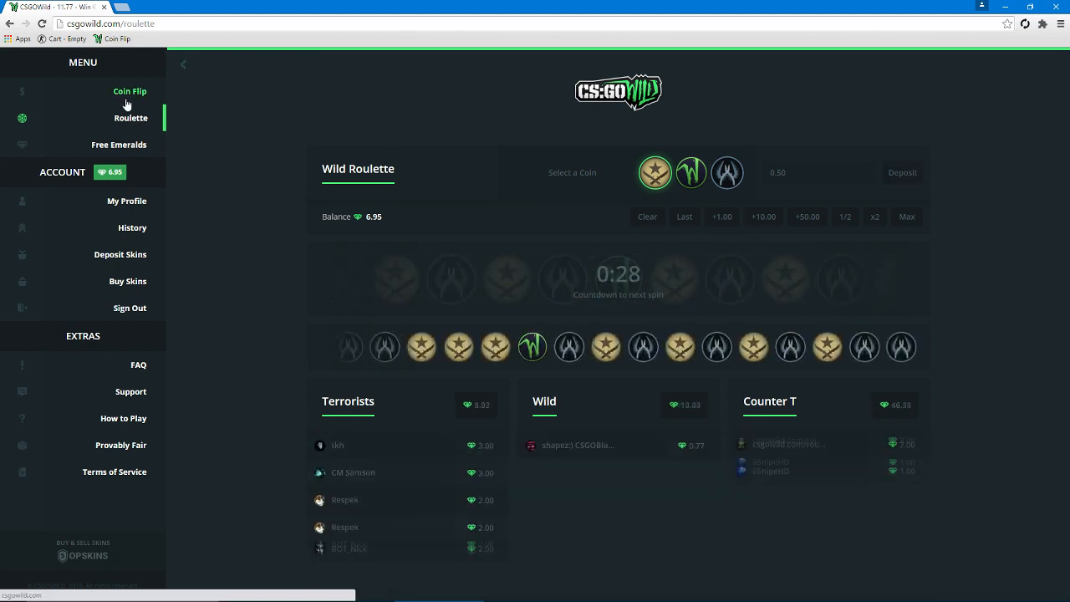
Join 0.95-emerald coin flips from the lobby, lose the last one, and return to the games list.
{"action": "left_click", "coordinate": [131, 90]}
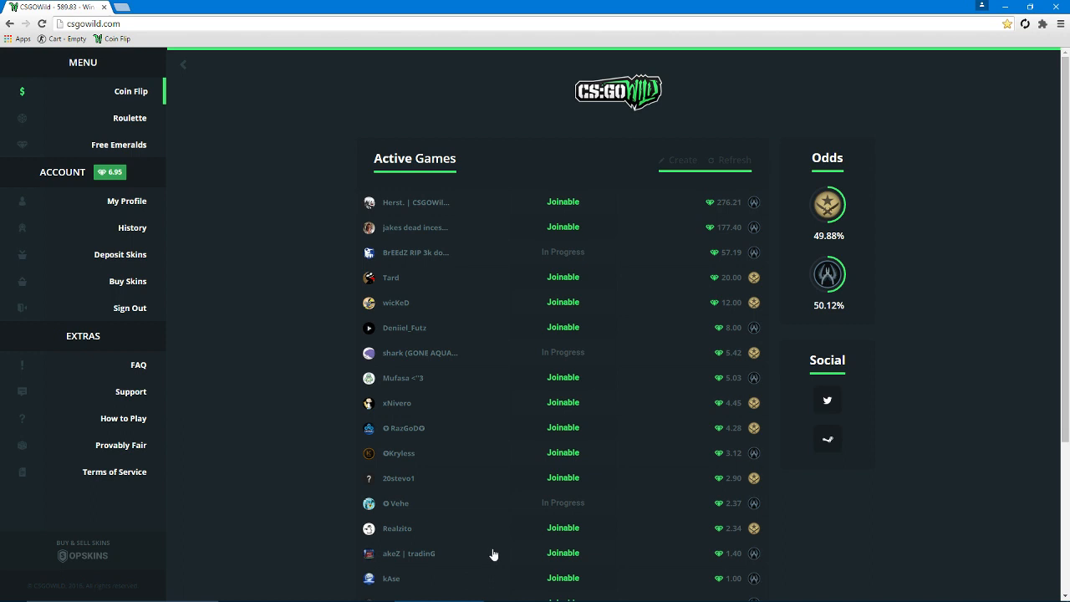
{"action": "scroll", "scroll_direction": "down", "scroll_amount": 3}
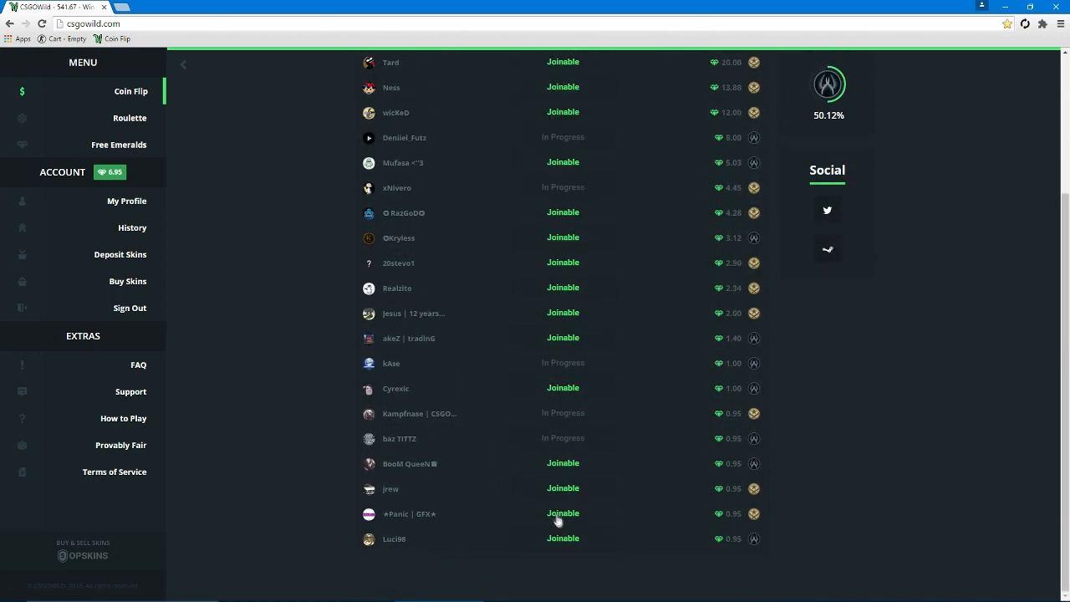
{"action": "left_click", "coordinate": [561, 513]}
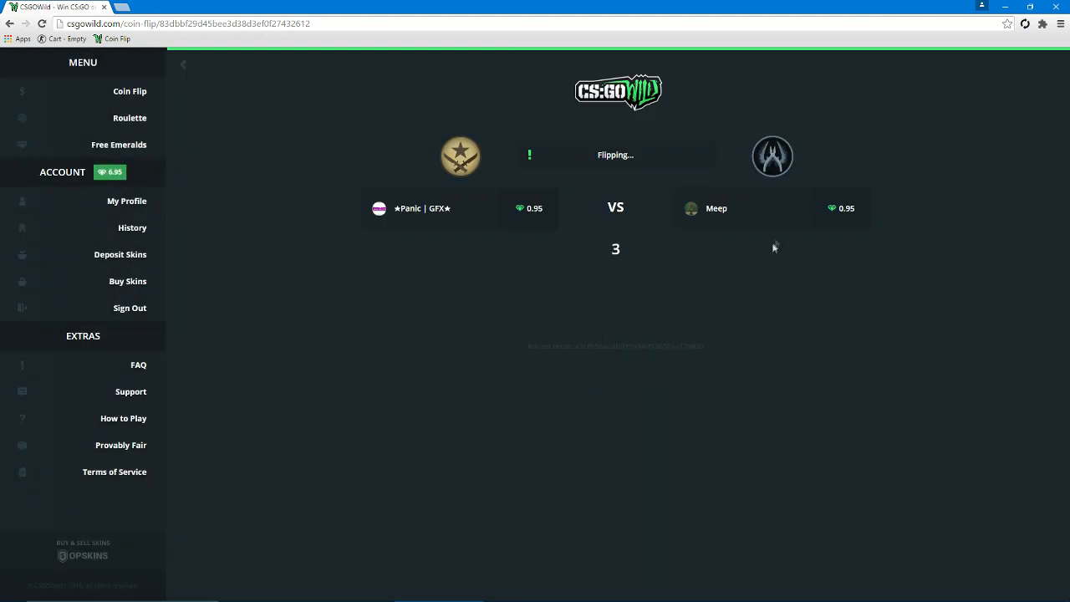
{"action": "mouse_move", "coordinate": [719, 265]}
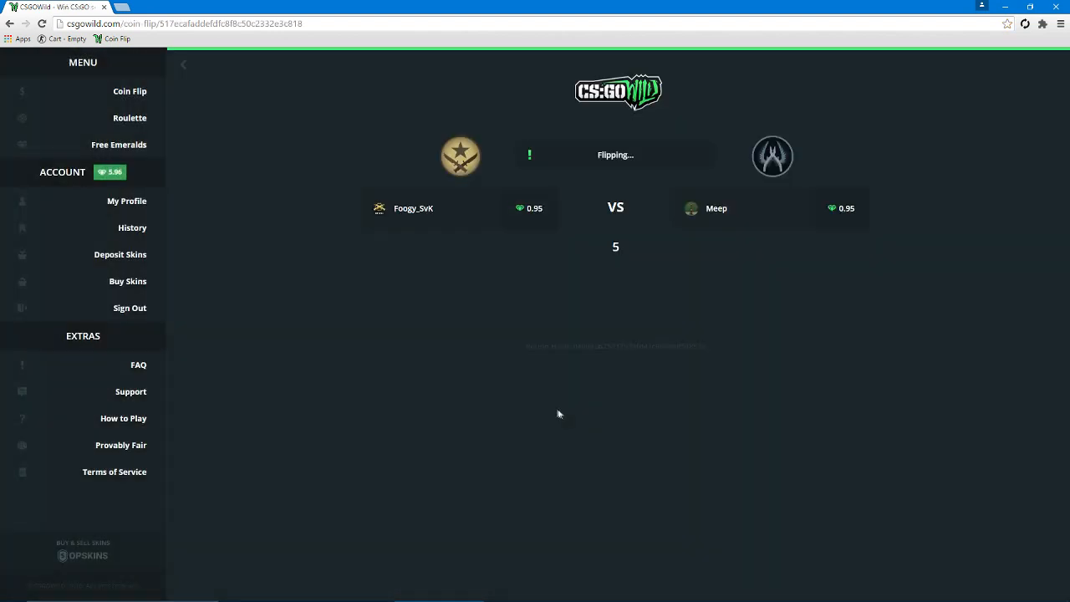
{"action": "mouse_move", "coordinate": [639, 244]}
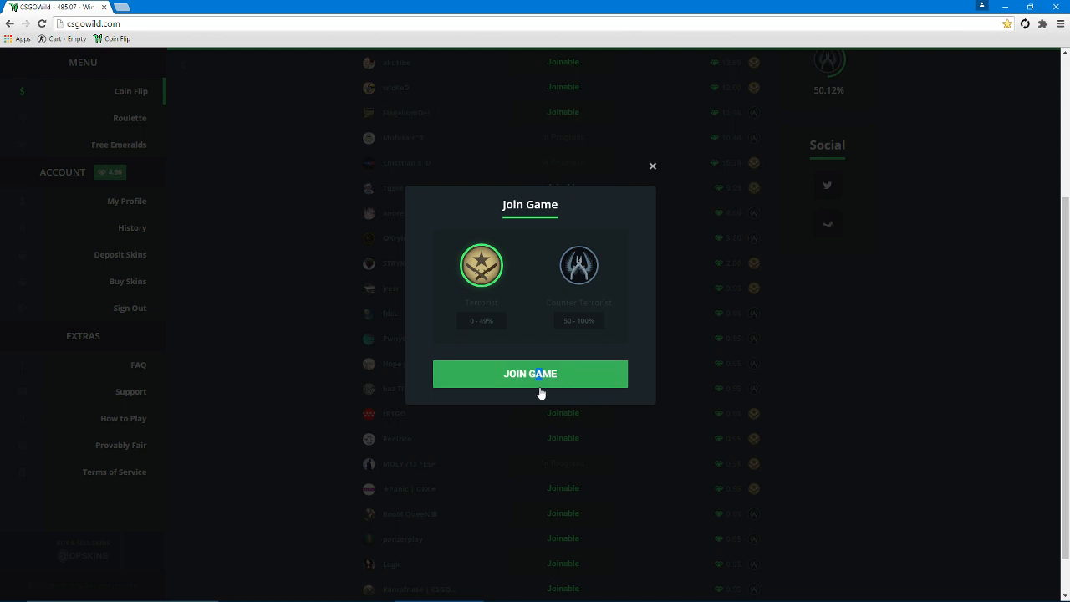
{"action": "left_click", "coordinate": [529, 374]}
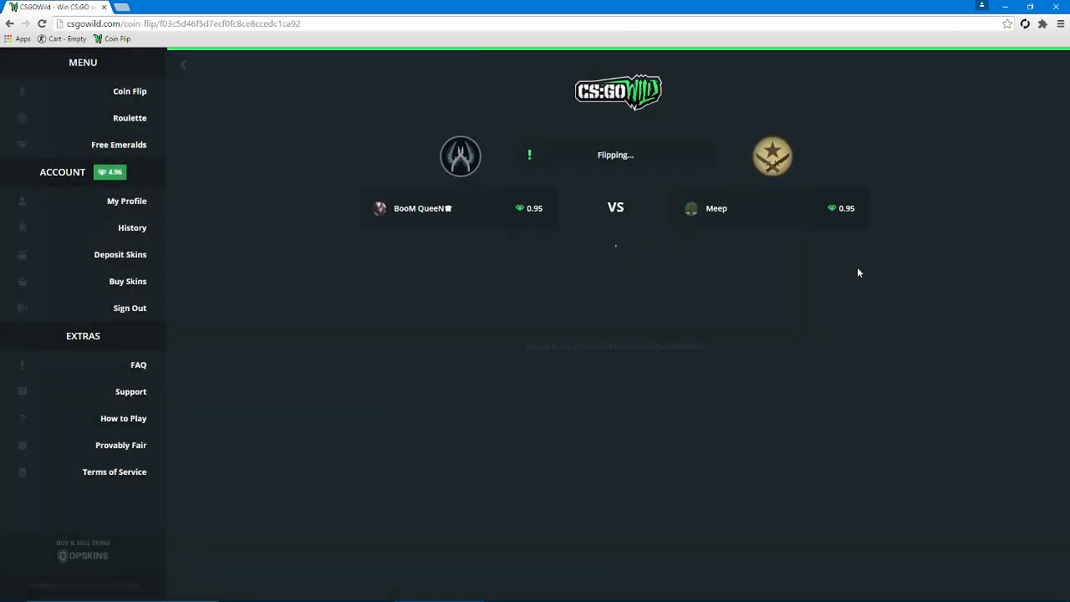
{"action": "mouse_move", "coordinate": [720, 194]}
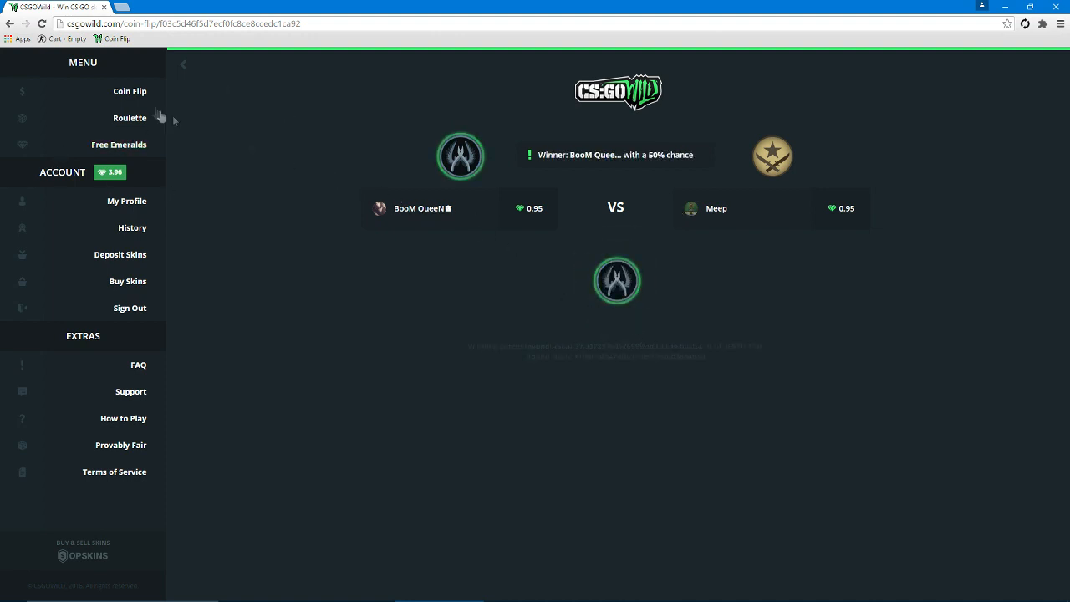
{"action": "left_click", "coordinate": [130, 91]}
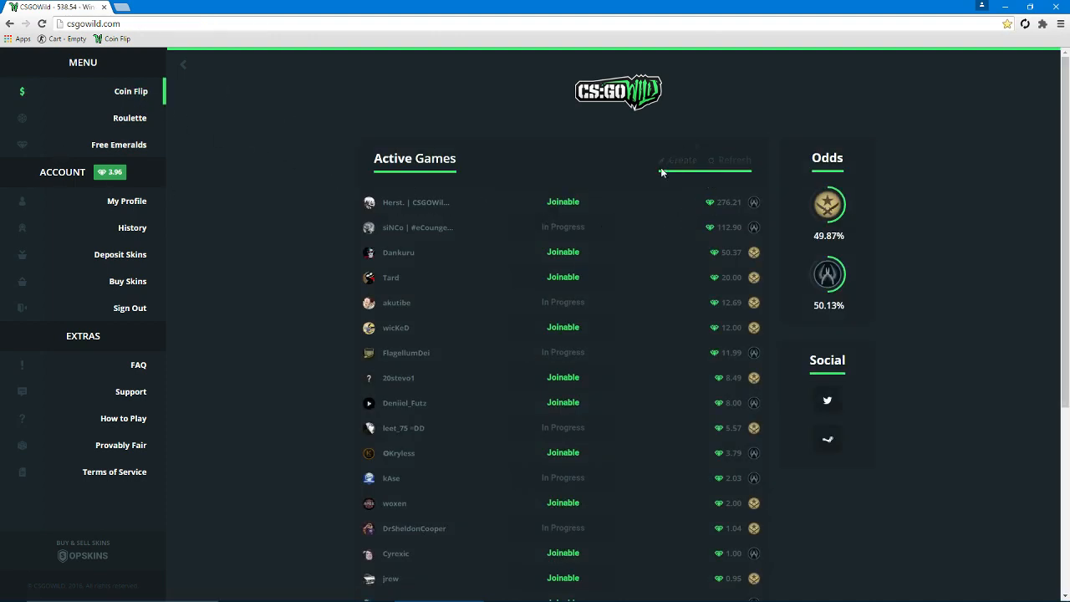
Create a coin flip game wagering the full 3.76-emerald balance and wait for an opponent.
{"action": "left_click", "coordinate": [677, 160]}
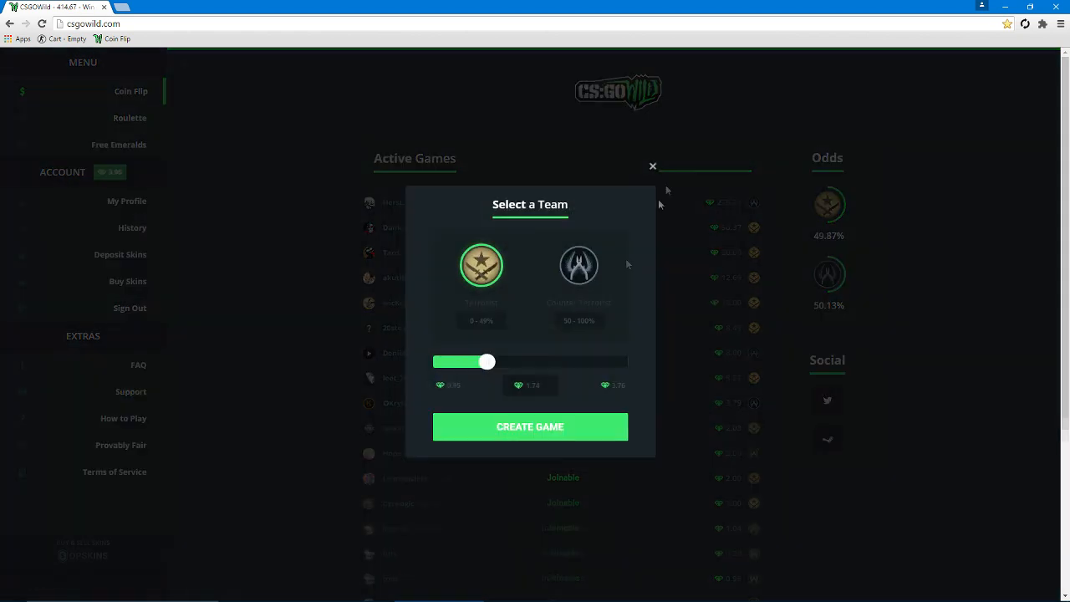
{"action": "left_click_drag", "start_coordinate": [486, 361], "coordinate": [627, 361]}
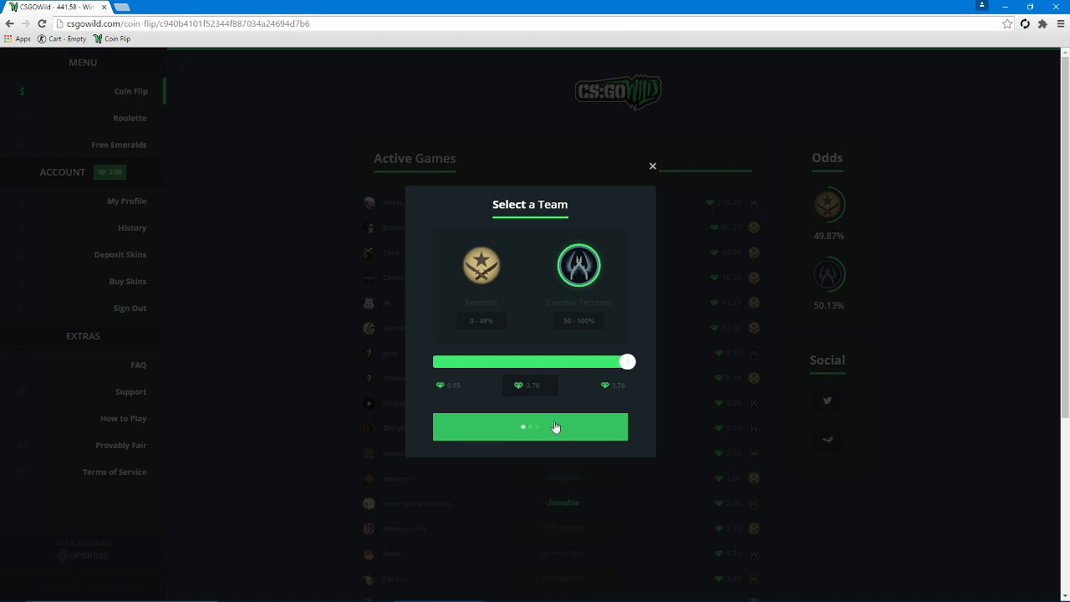
{"action": "left_click", "coordinate": [530, 427]}
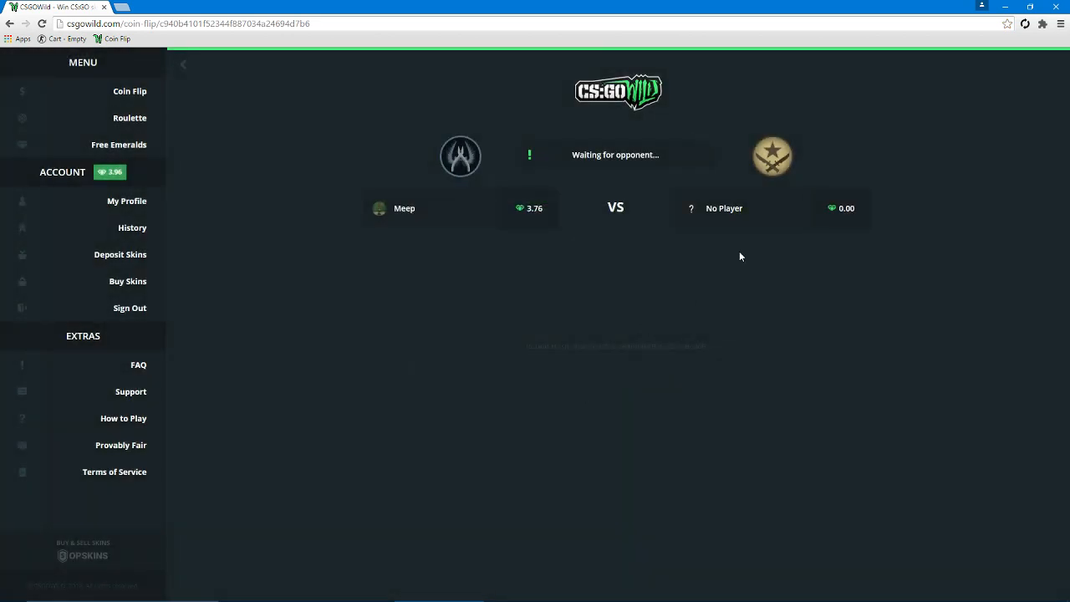
{"action": "mouse_move", "coordinate": [475, 251]}
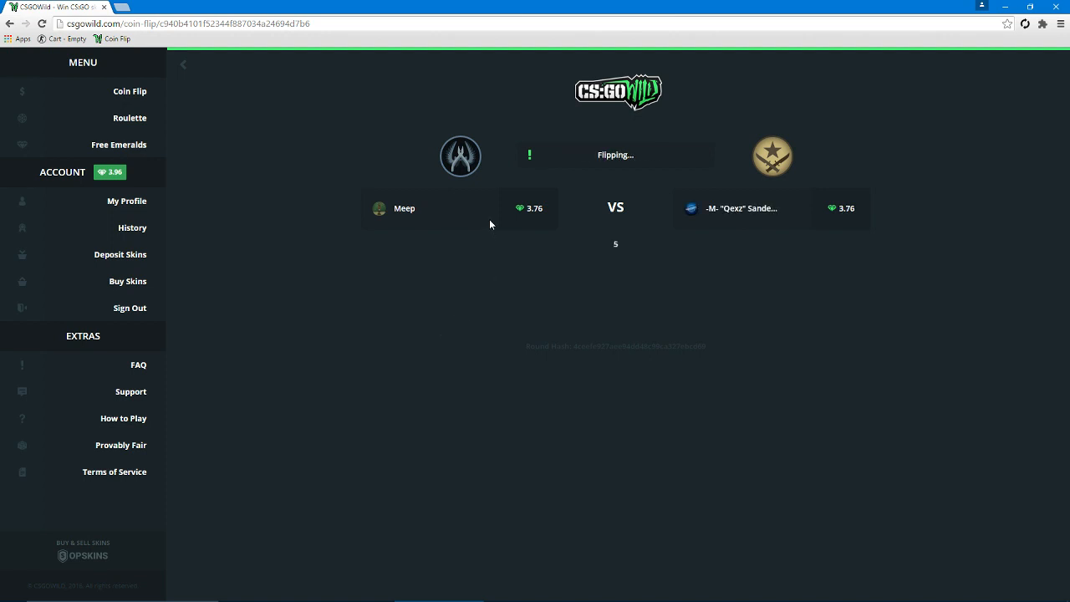
{"action": "mouse_move", "coordinate": [676, 224]}
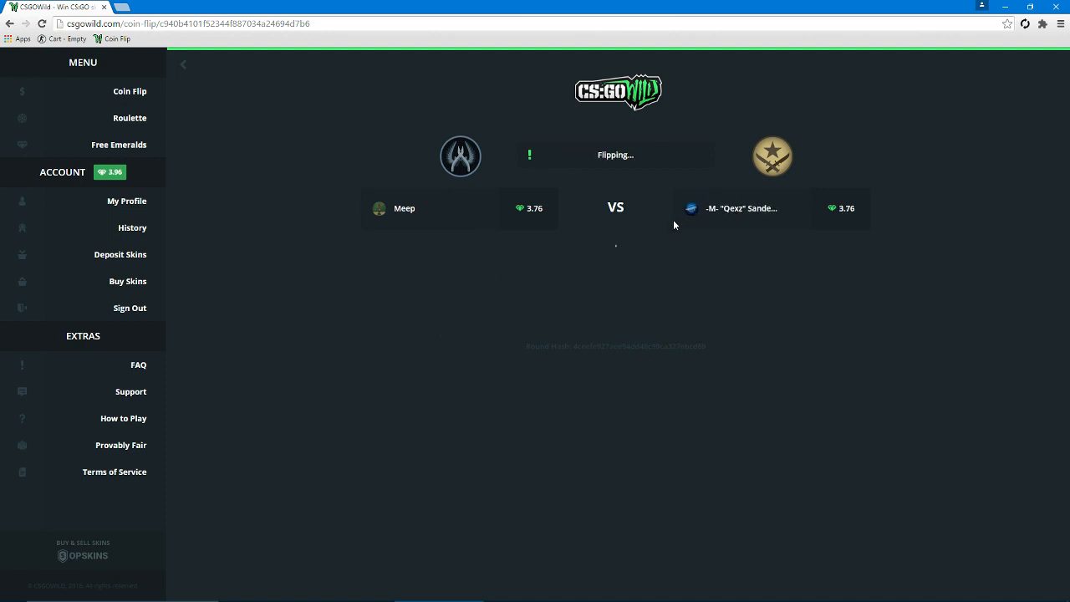
{"action": "mouse_move", "coordinate": [649, 231]}
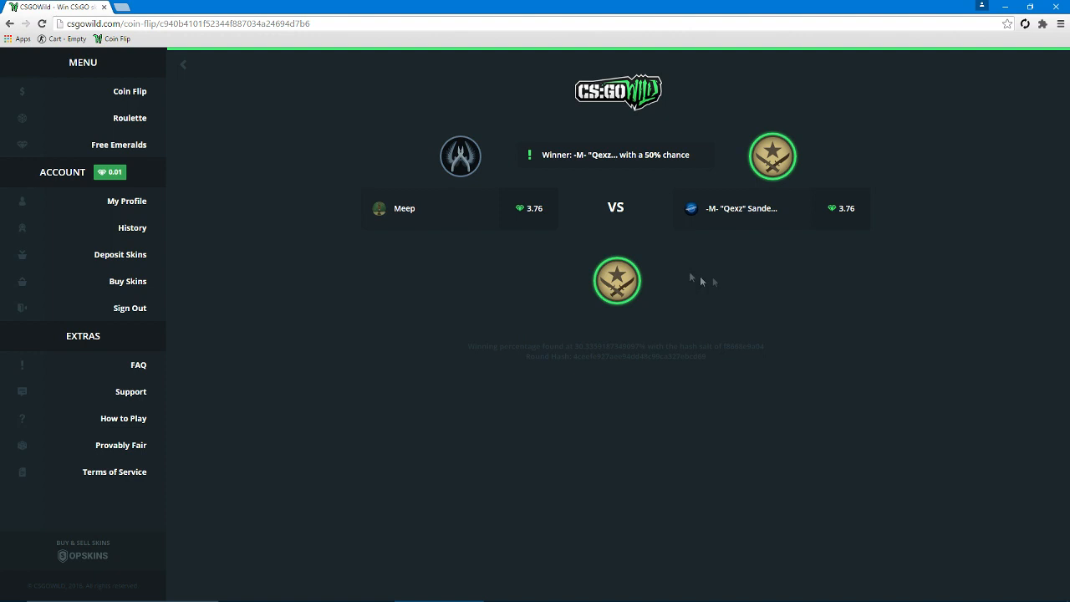
{"action": "mouse_move", "coordinate": [610, 318]}
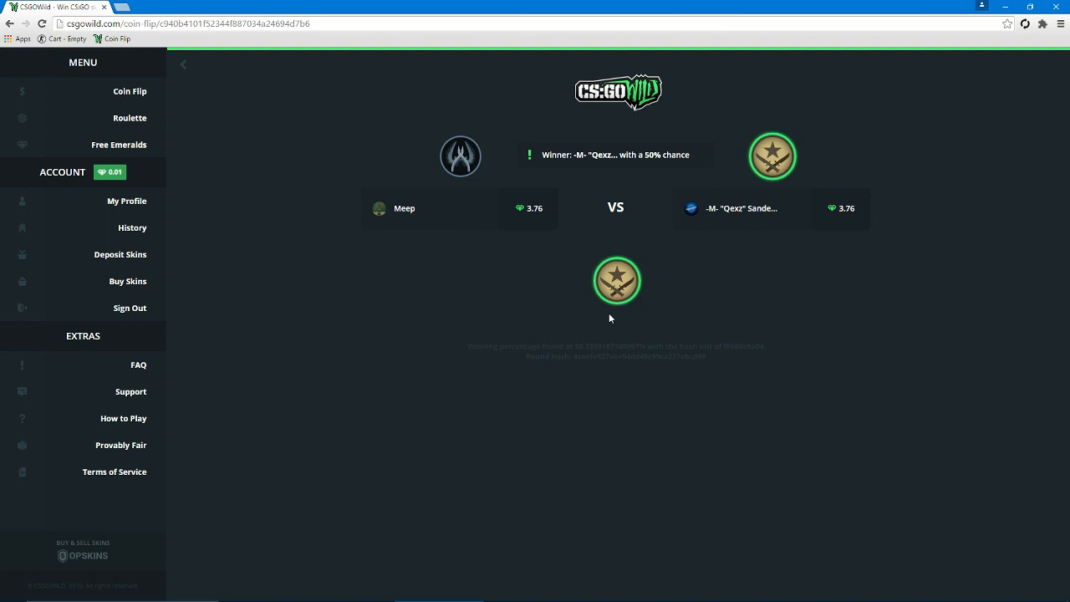
{"action": "mouse_move", "coordinate": [609, 326]}
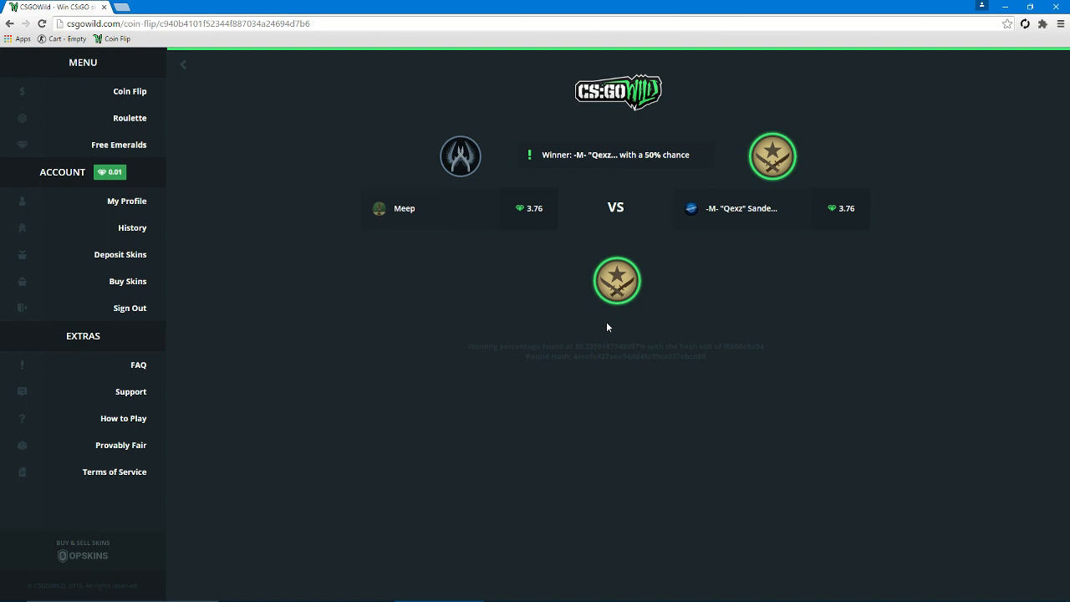